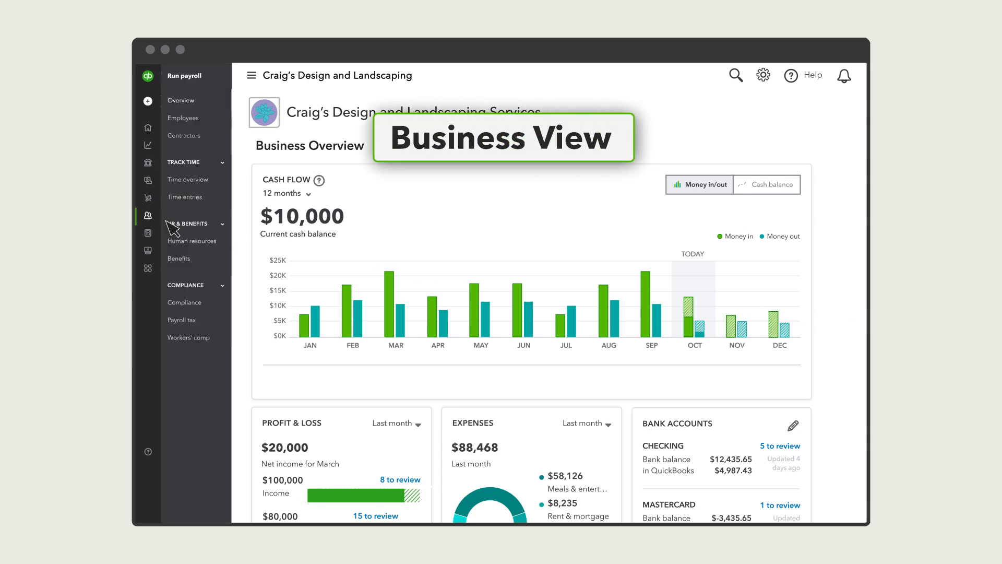
# - Navigate from the dashboard through Payroll to the Contractors list
pyautogui.click(183, 135)
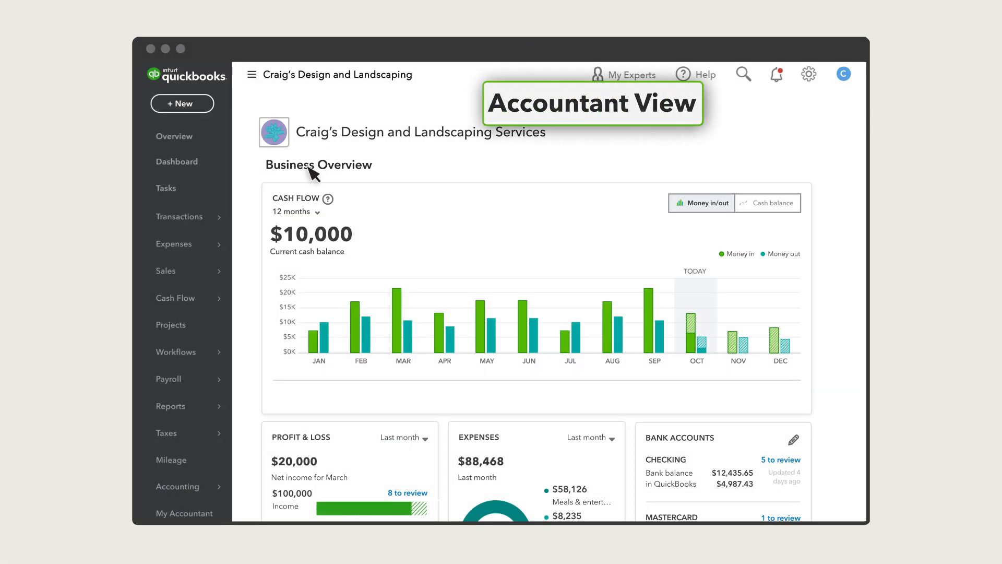
pyautogui.click(169, 379)
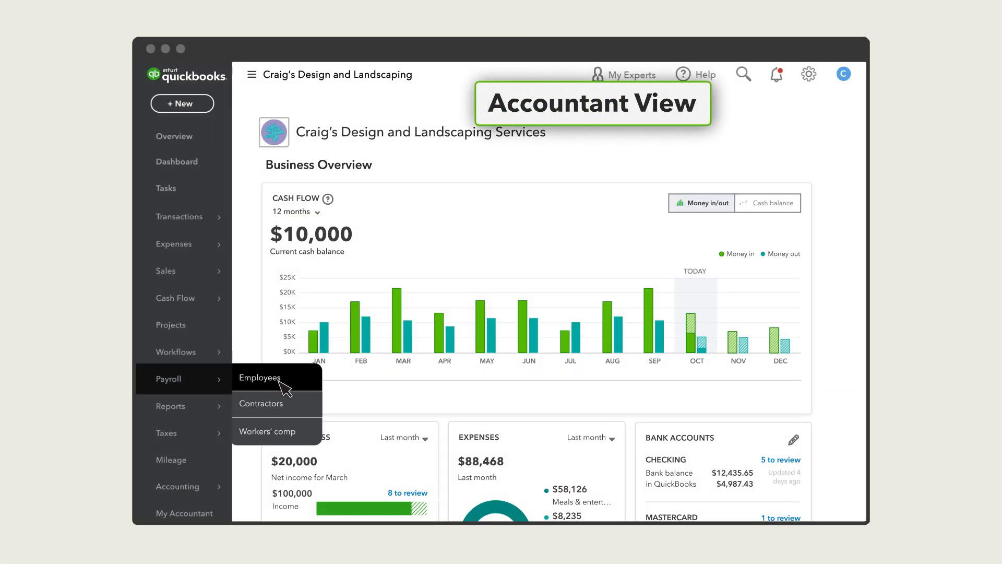
pyautogui.click(261, 403)
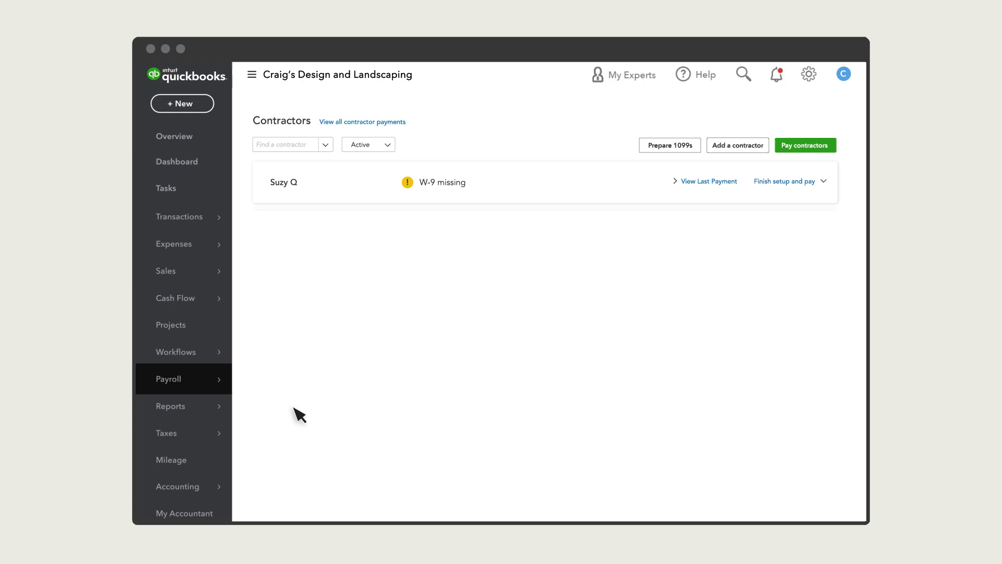
pyautogui.moveTo(720, 174)
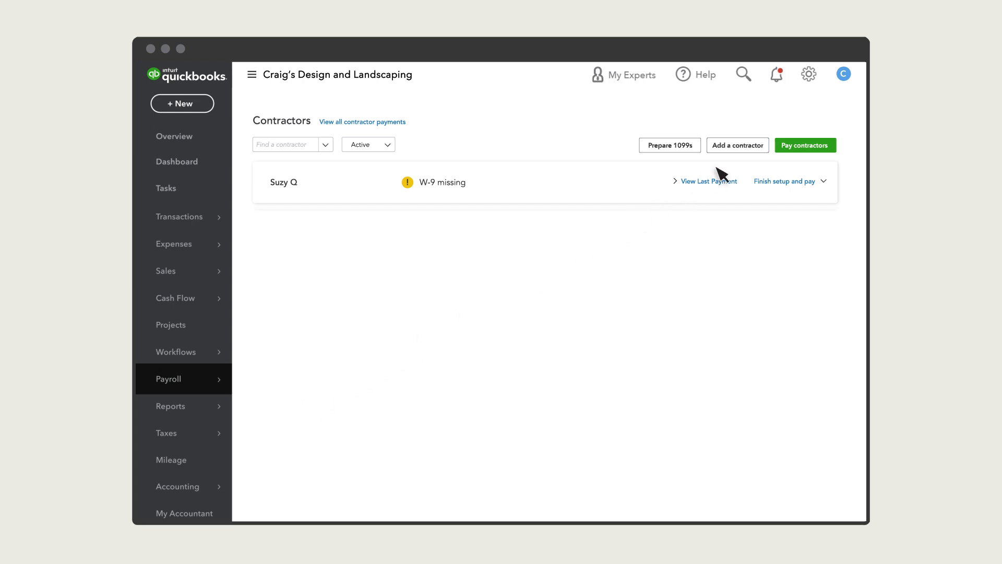
# - Add a contractor with email janedoe@s and send them a profile invite
pyautogui.click(737, 145)
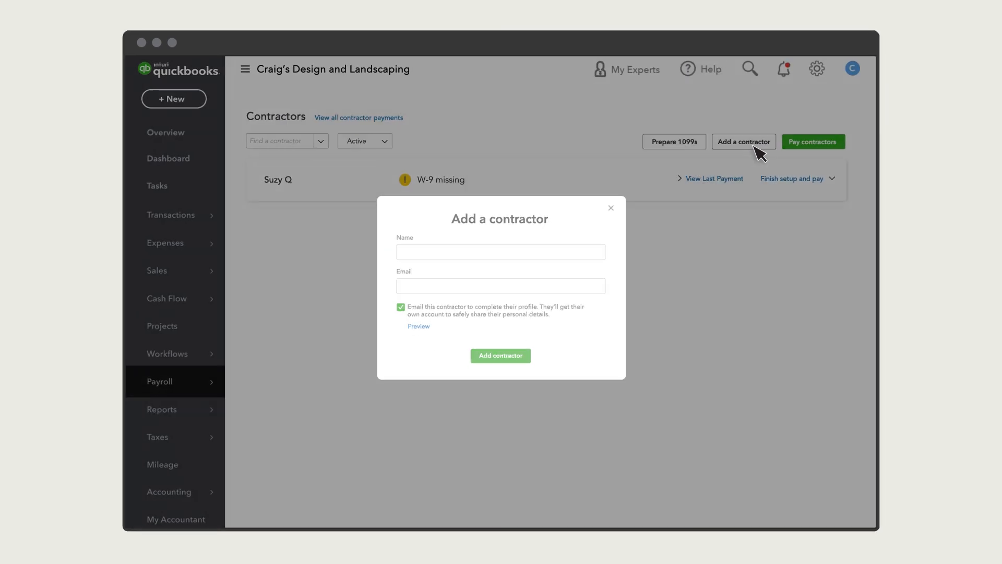
pyautogui.write('janedoe@sample.com')
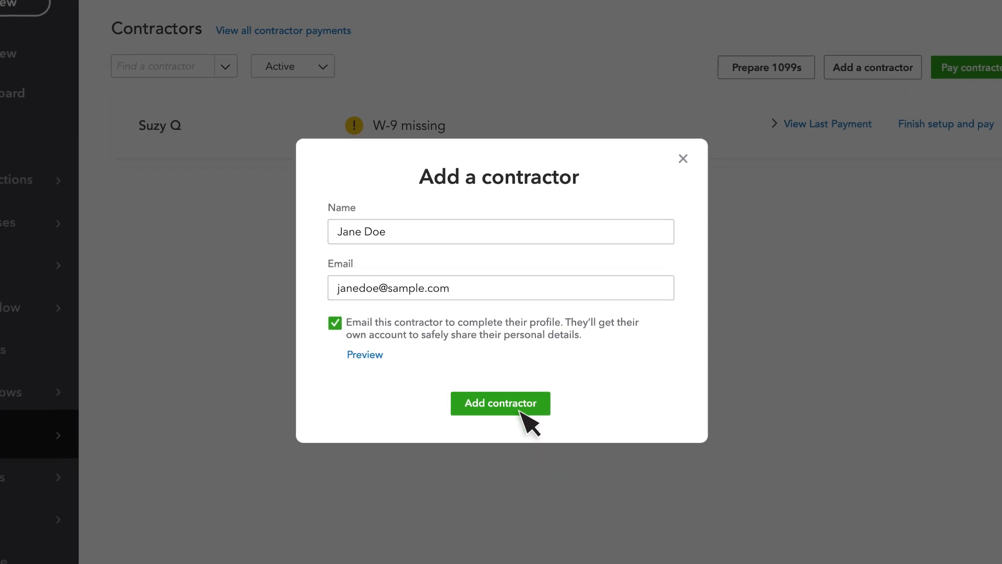
pyautogui.click(500, 403)
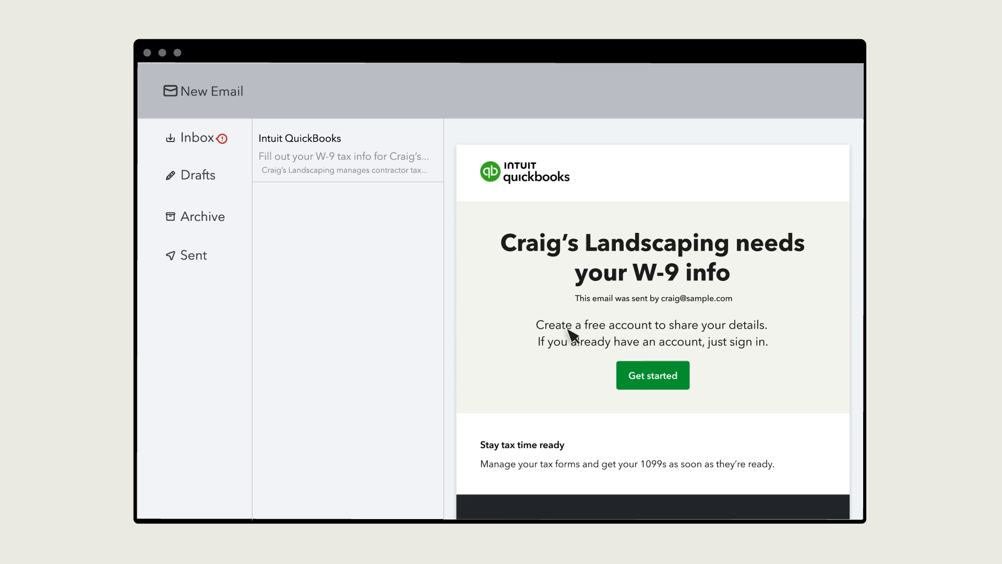
# - Start the W-9 from the invitation email and proceed to Intuit sign-in
pyautogui.click(652, 375)
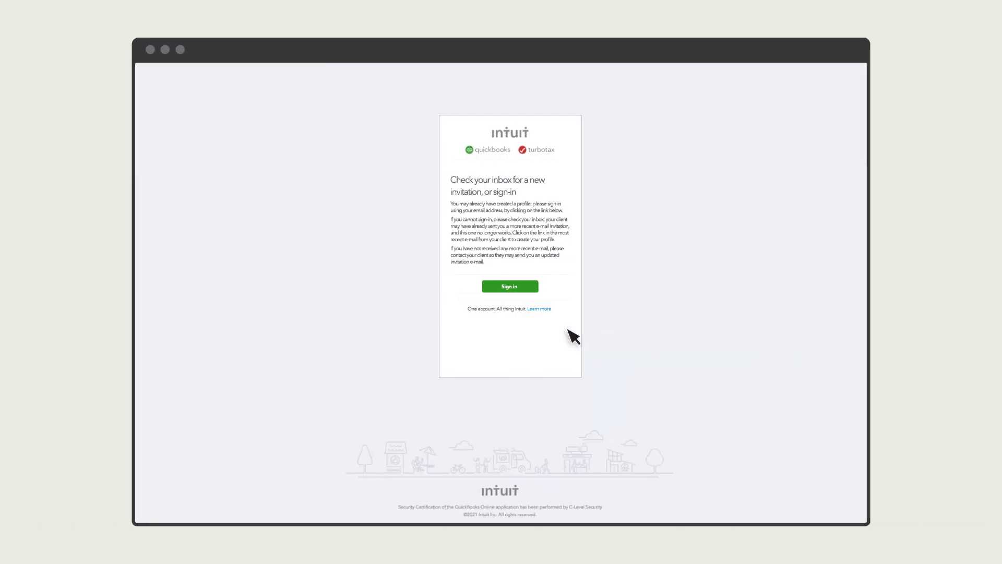
pyautogui.click(509, 285)
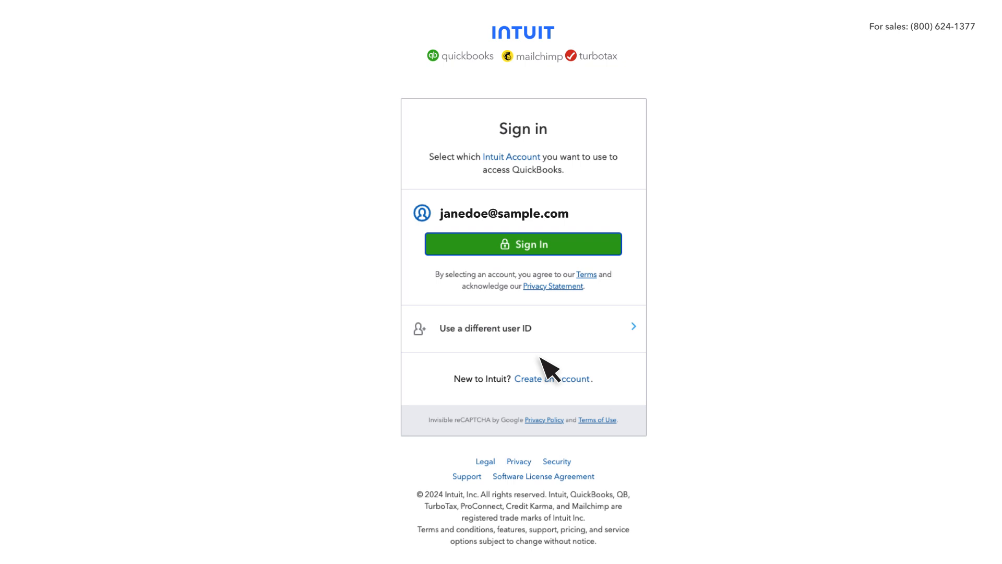
pyautogui.moveTo(565, 399)
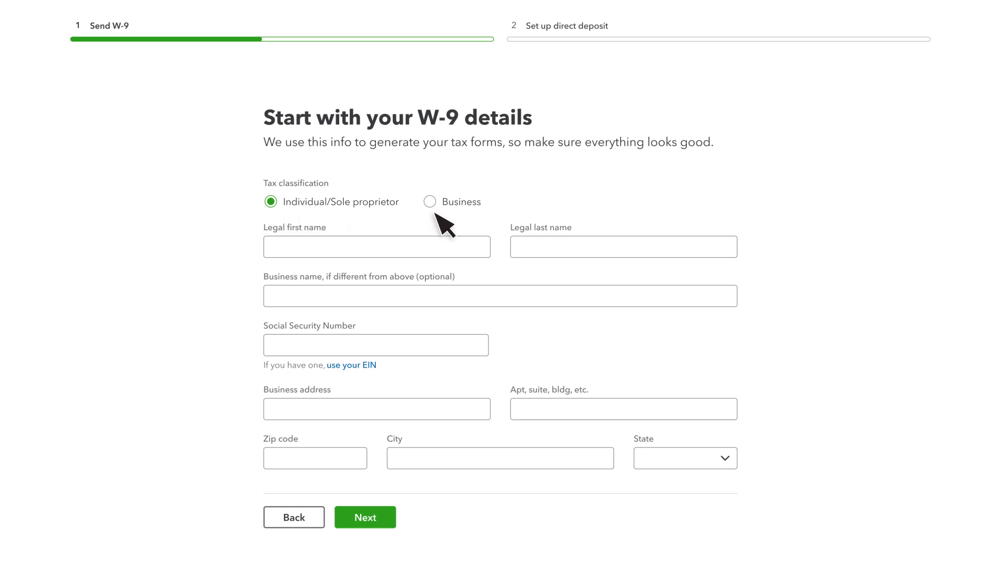
pyautogui.moveTo(419, 251)
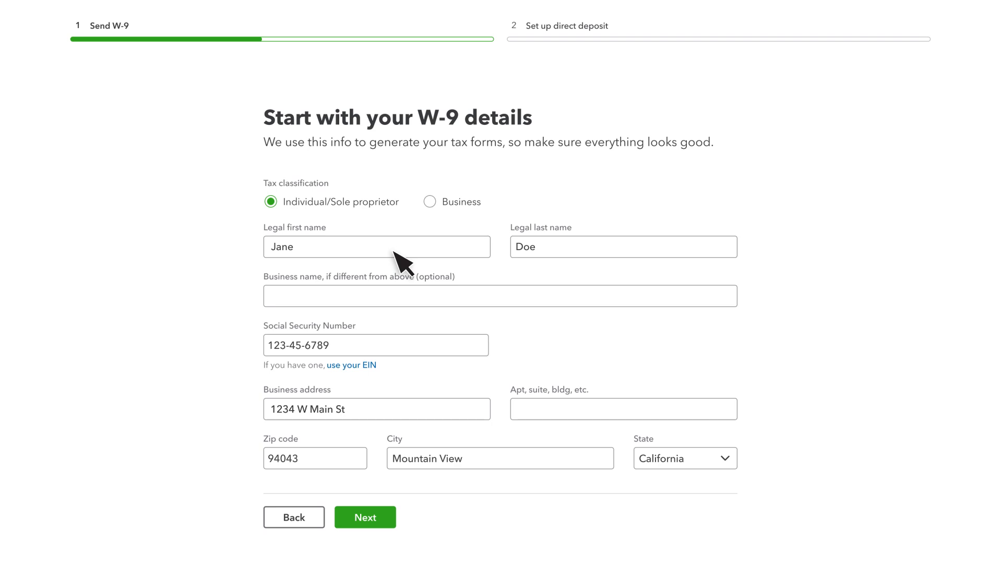
# - Sign the W-9 as 'Jane Doe', send it, and open the contractor info
pyautogui.click(365, 516)
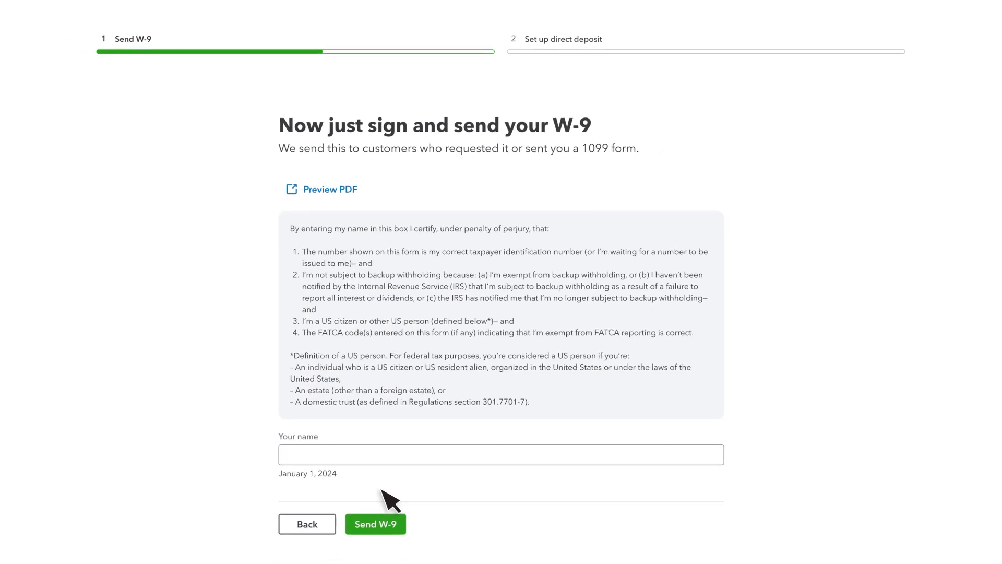
pyautogui.write('Jane Doe')
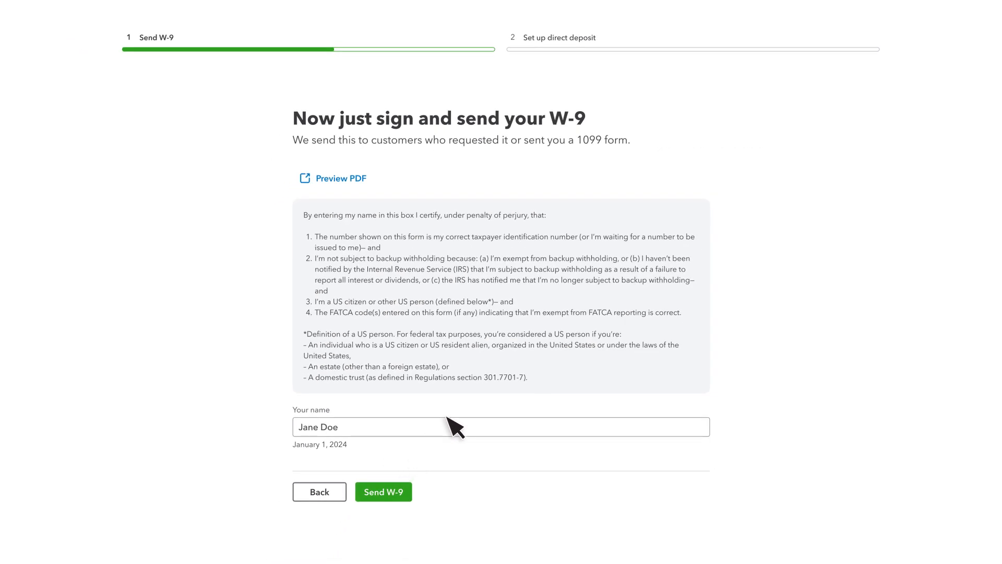
pyautogui.click(382, 492)
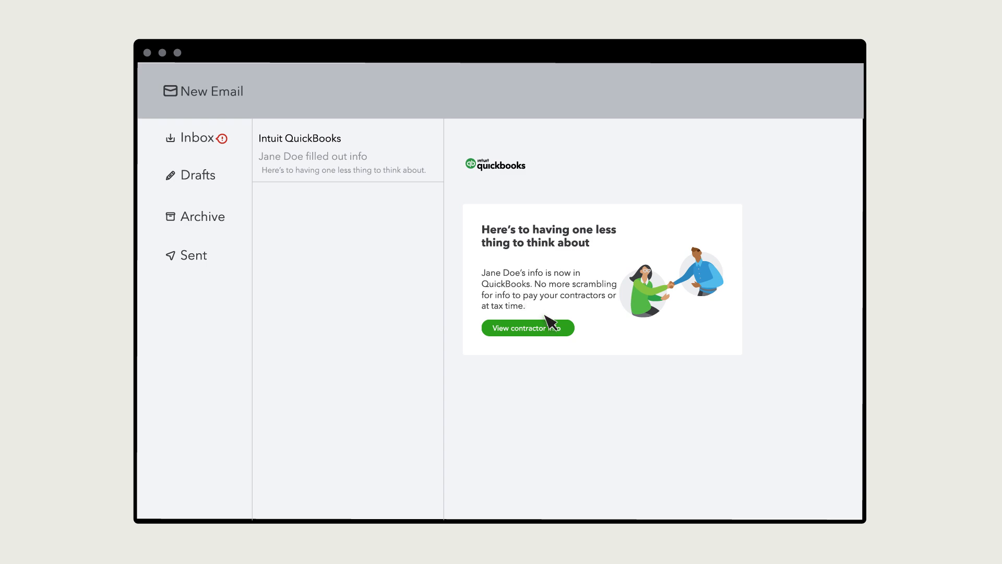
pyautogui.click(526, 328)
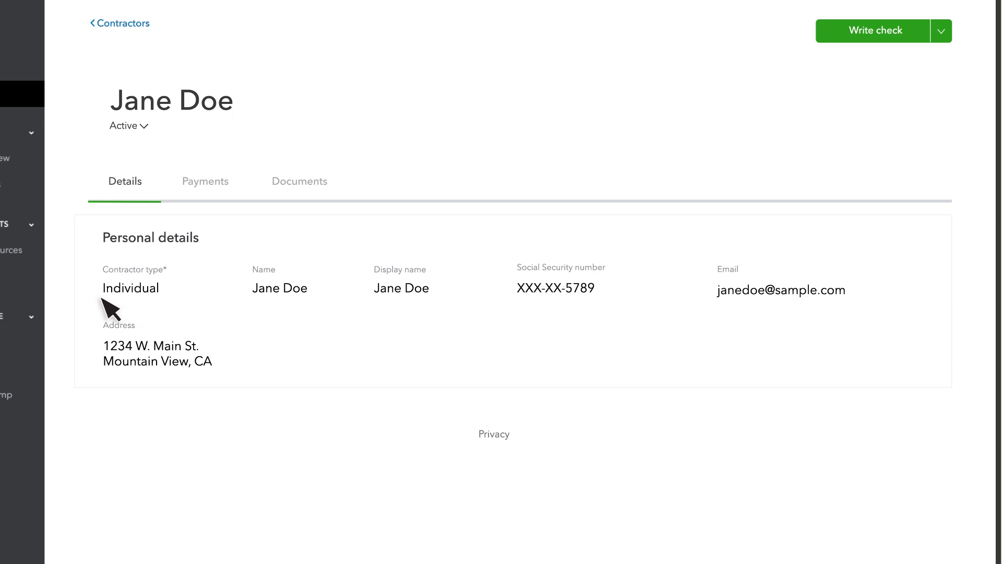
pyautogui.moveTo(813, 313)
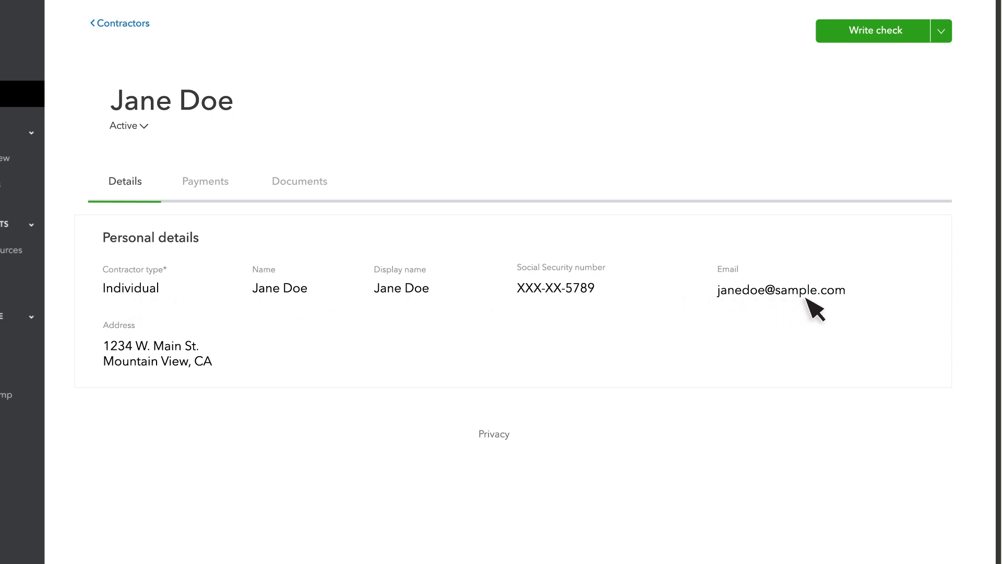
pyautogui.moveTo(318, 194)
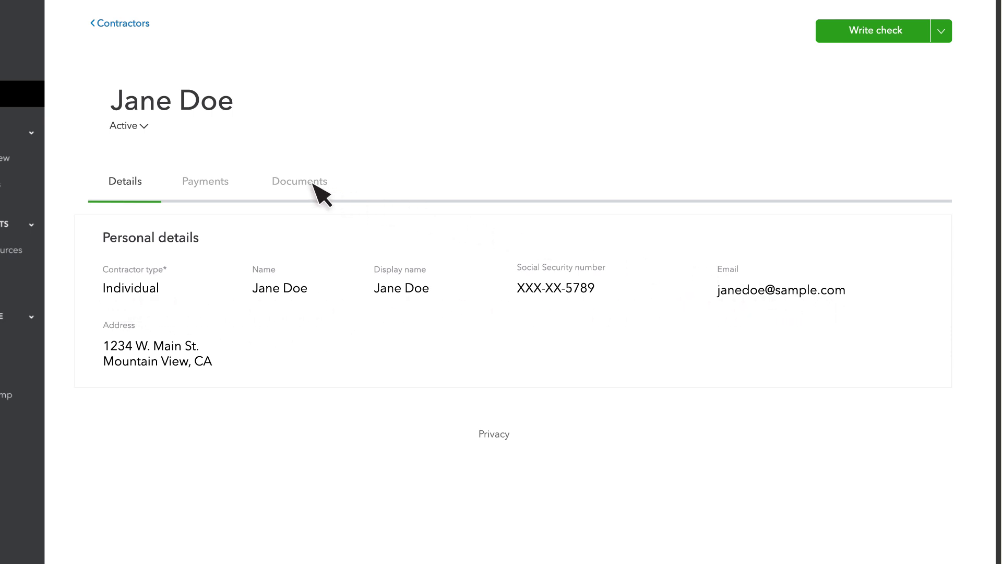
# - View the contractor's Documents tab showing the downloadable W-9
pyautogui.click(299, 181)
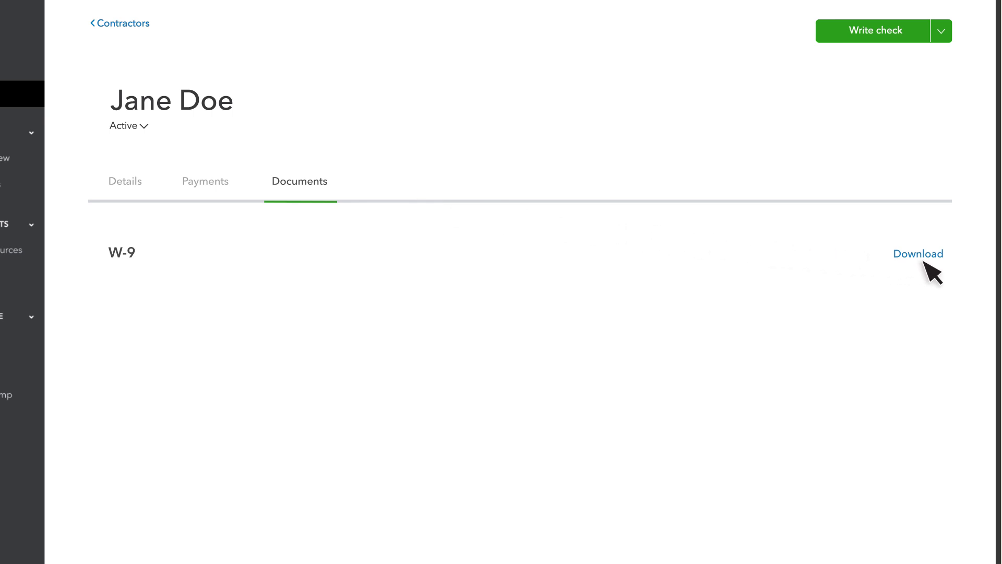
pyautogui.moveTo(293, 83)
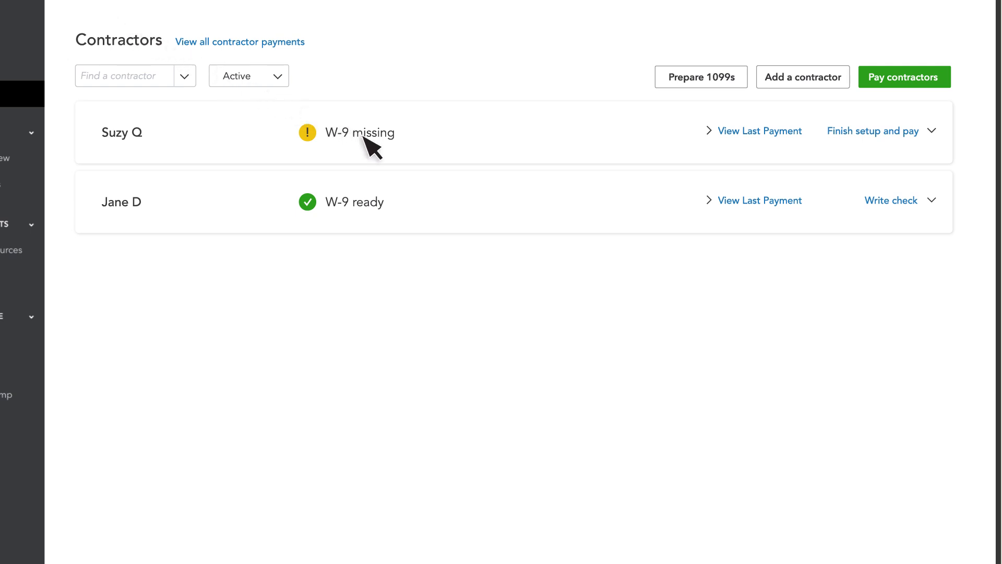
pyautogui.moveTo(399, 158)
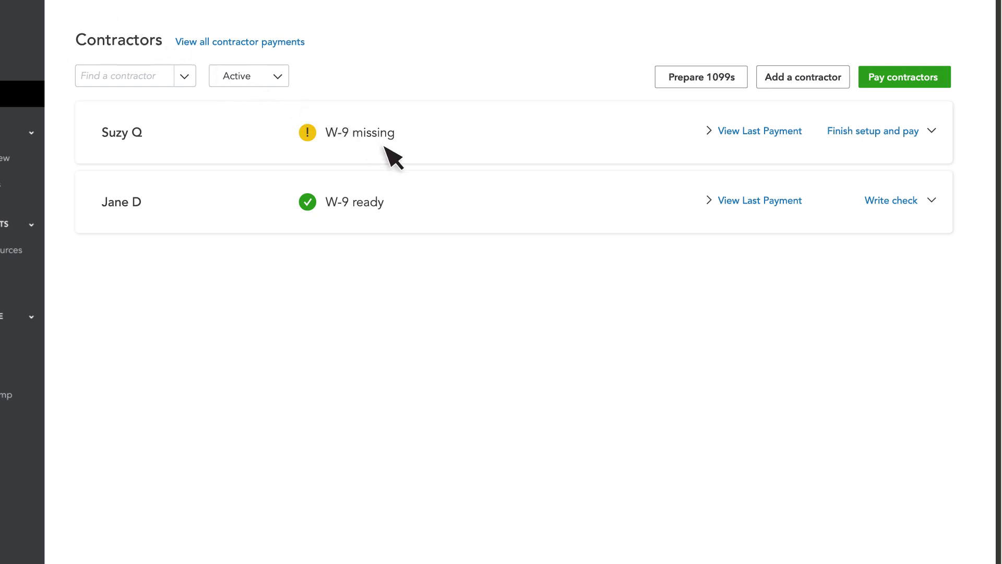
pyautogui.moveTo(869, 148)
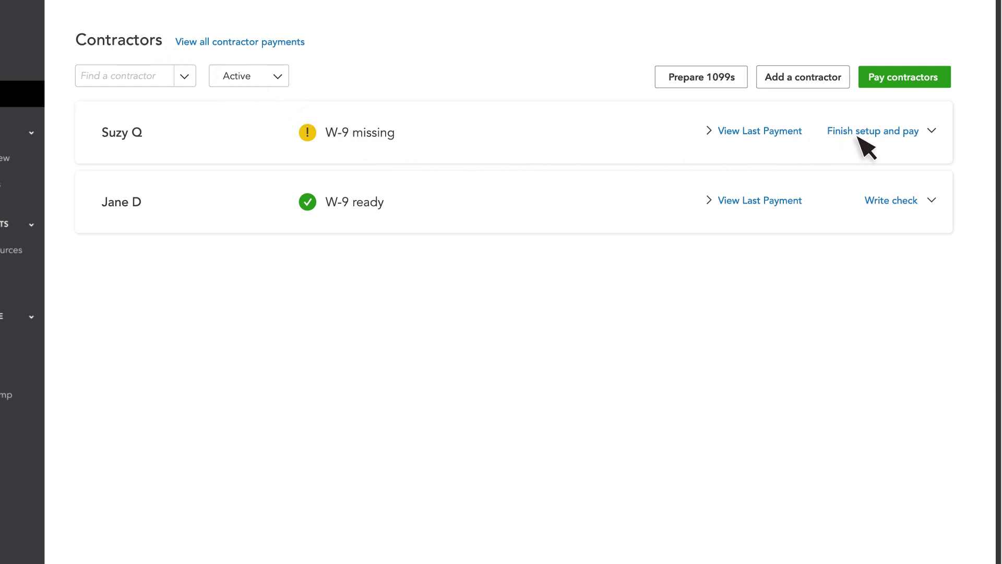
# - Open Finish setup for the contractor missing a W-9, then dismiss the reminder unsent
pyautogui.click(872, 131)
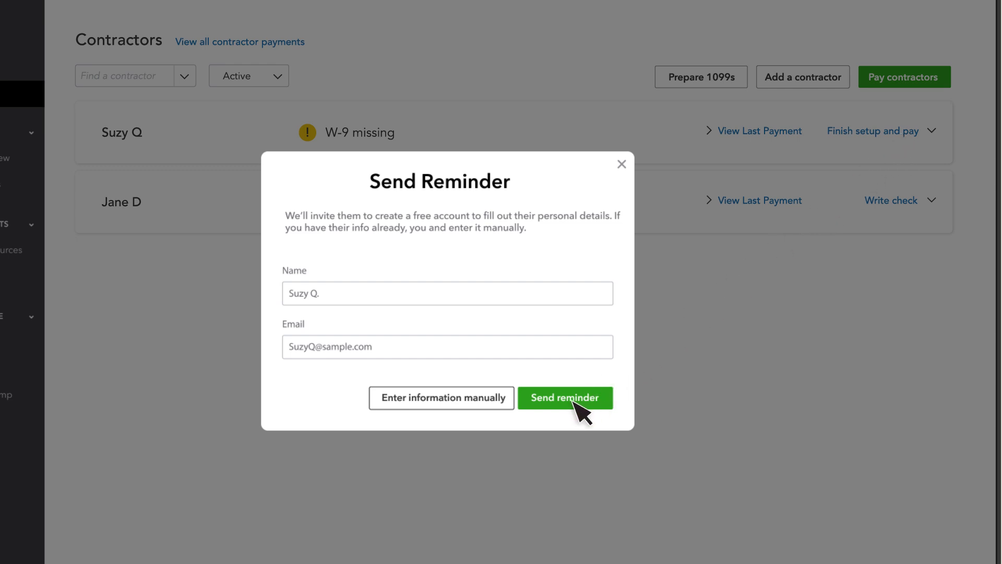
pyautogui.moveTo(459, 406)
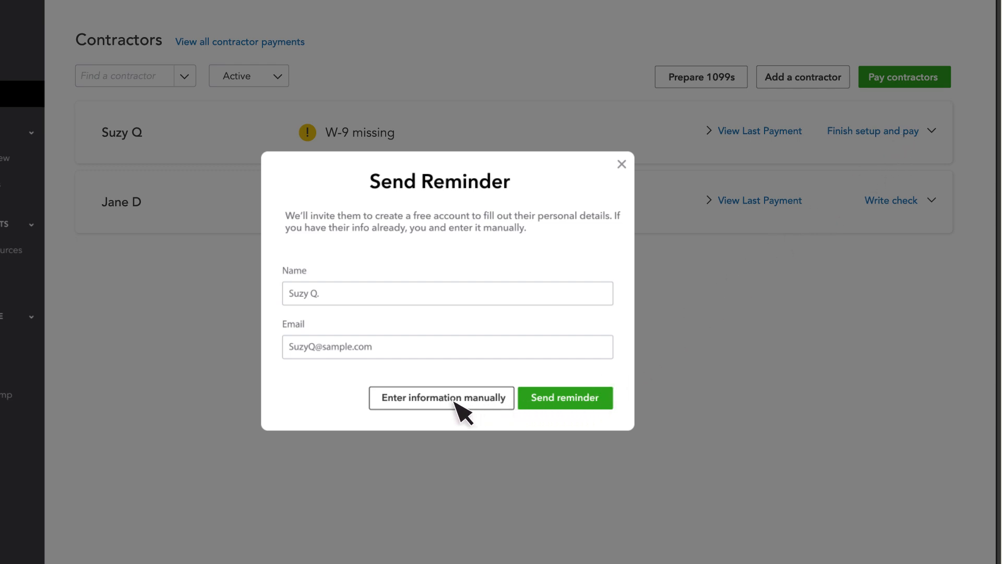
pyautogui.moveTo(630, 176)
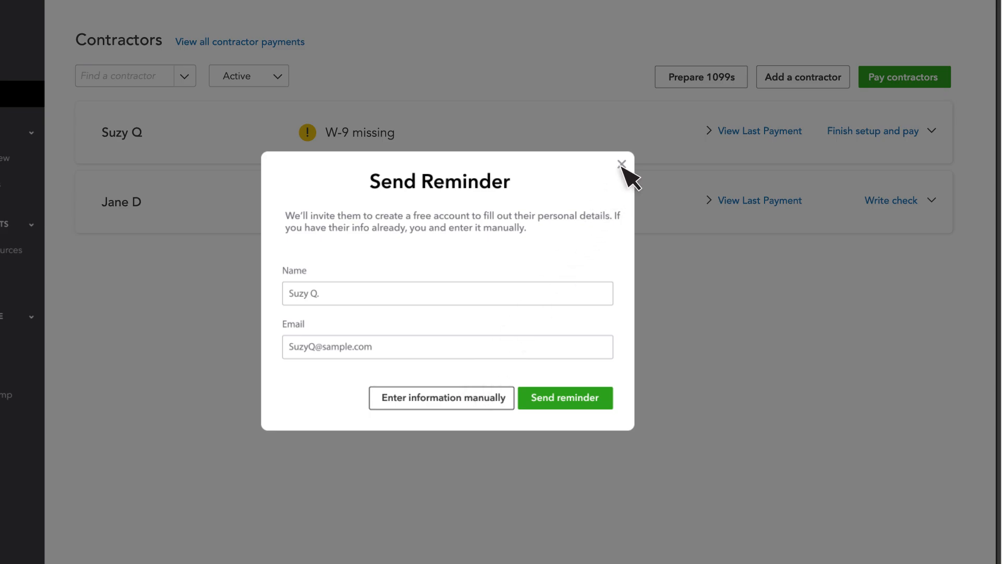
pyautogui.click(619, 162)
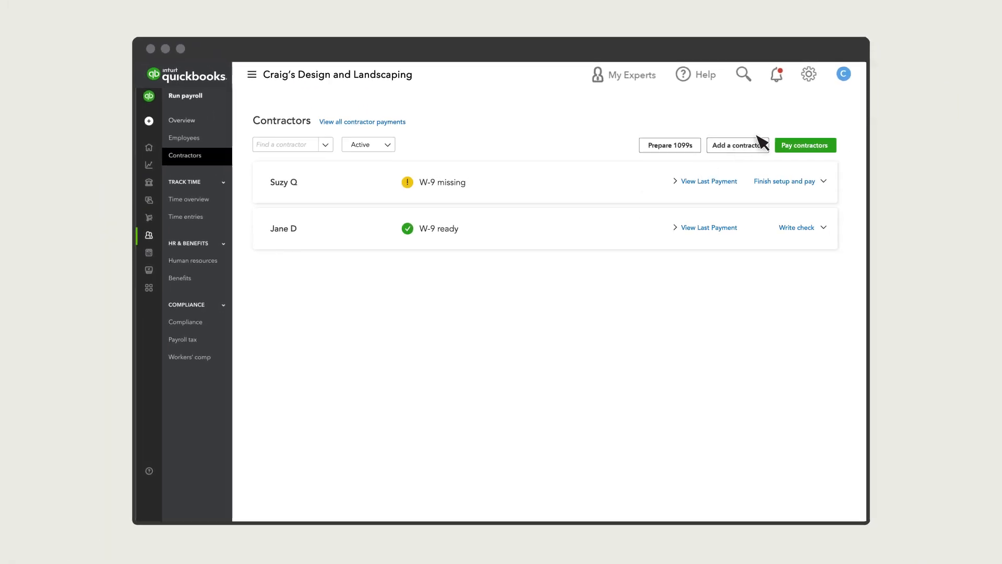
pyautogui.moveTo(920, 62)
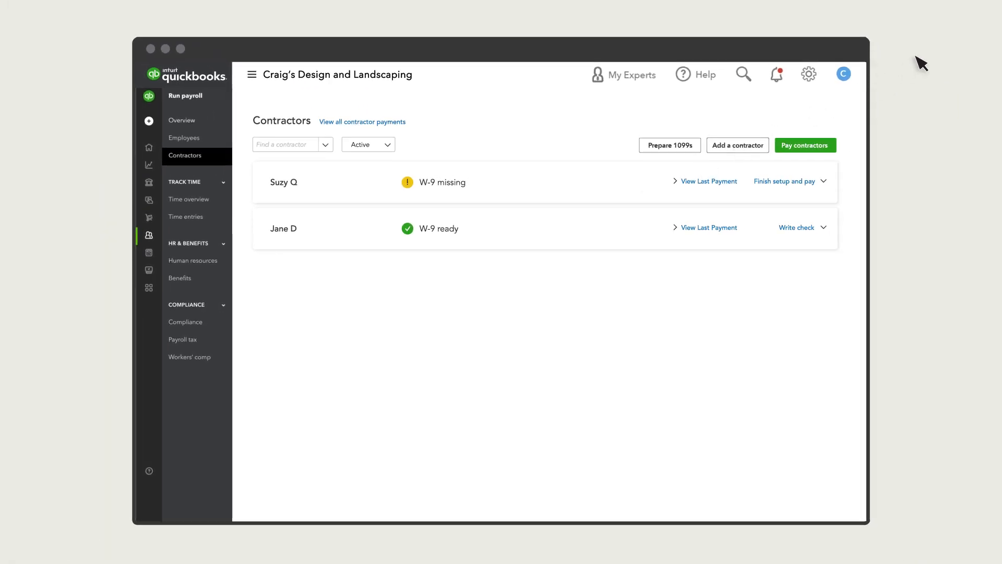